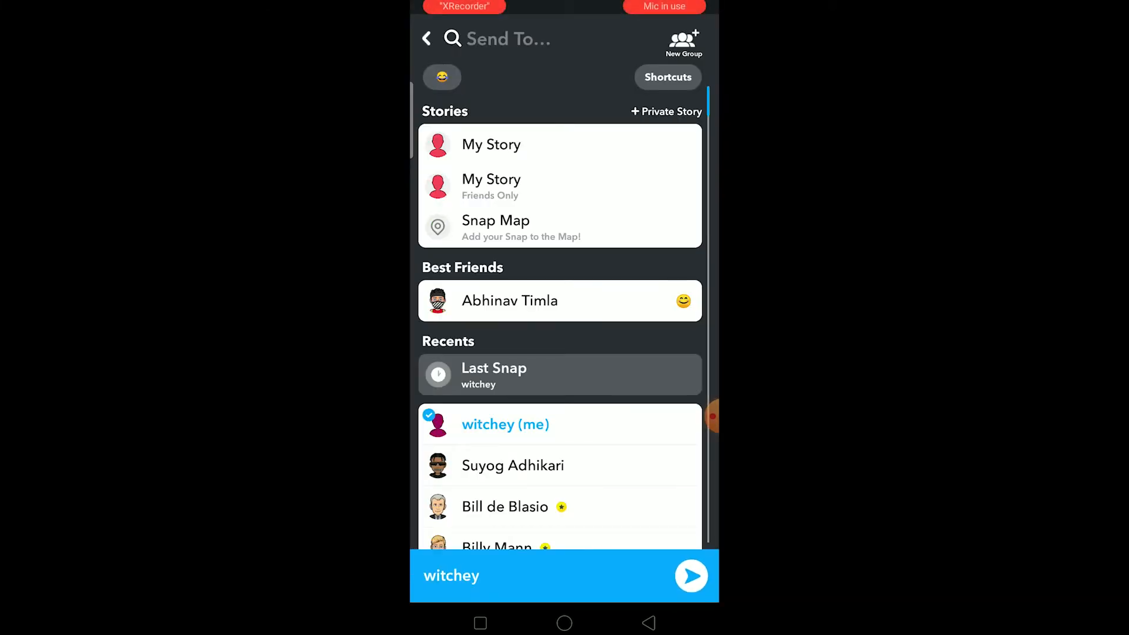
Send the snap to your own account, witchey (me)
left_click(689, 575)
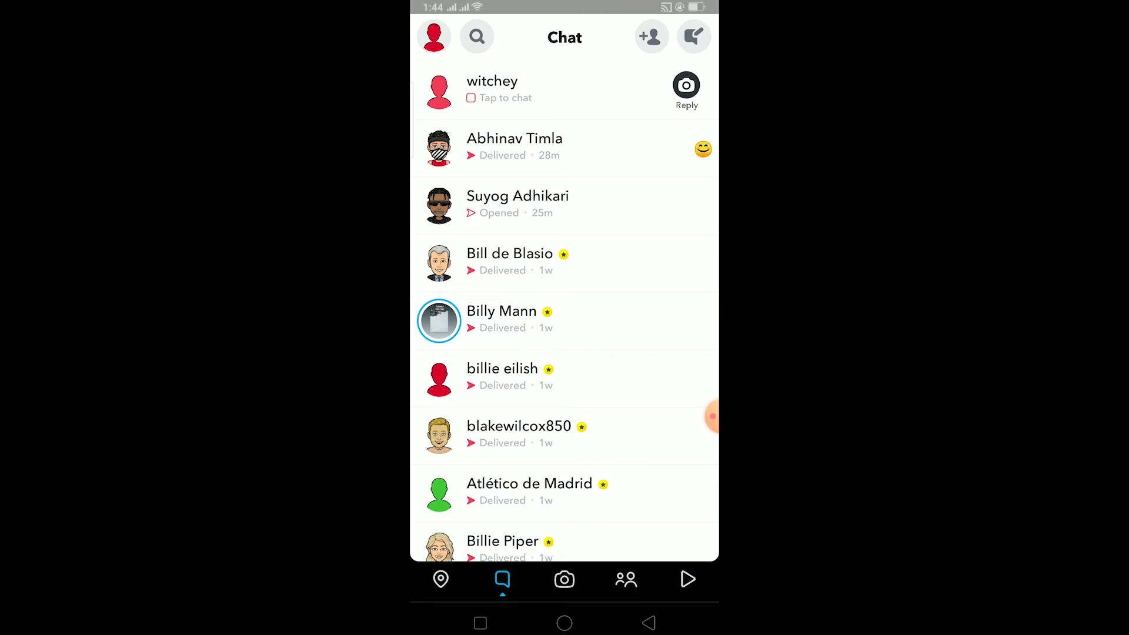
Open the self-sent snap from witchey at the top of the chat list
left_click(506, 97)
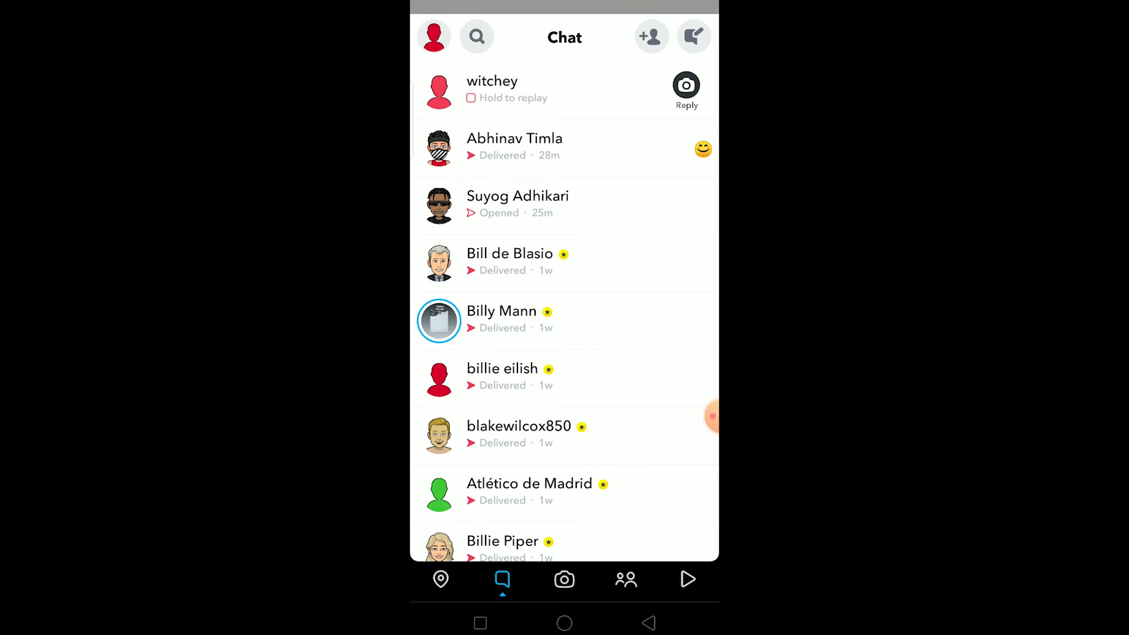